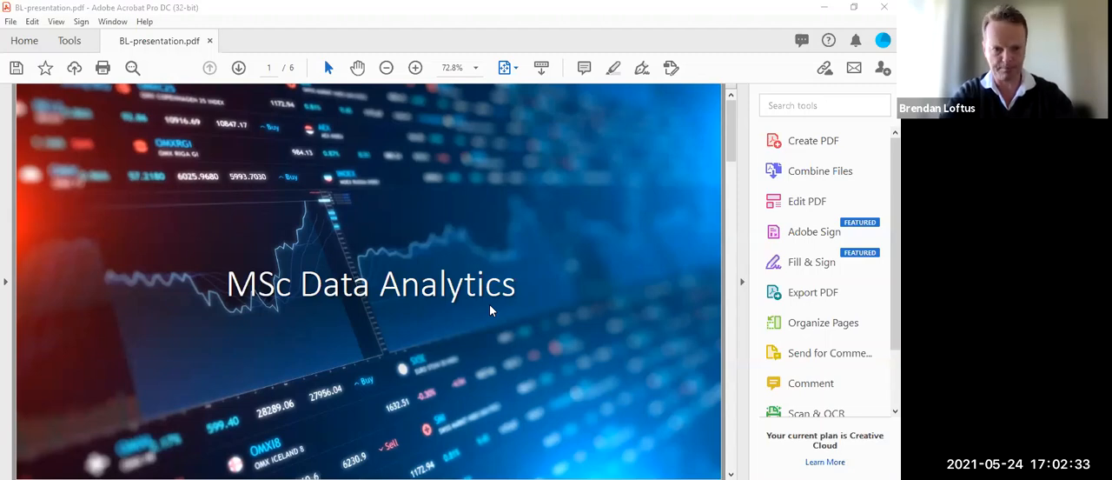
mouse_move(597, 59)
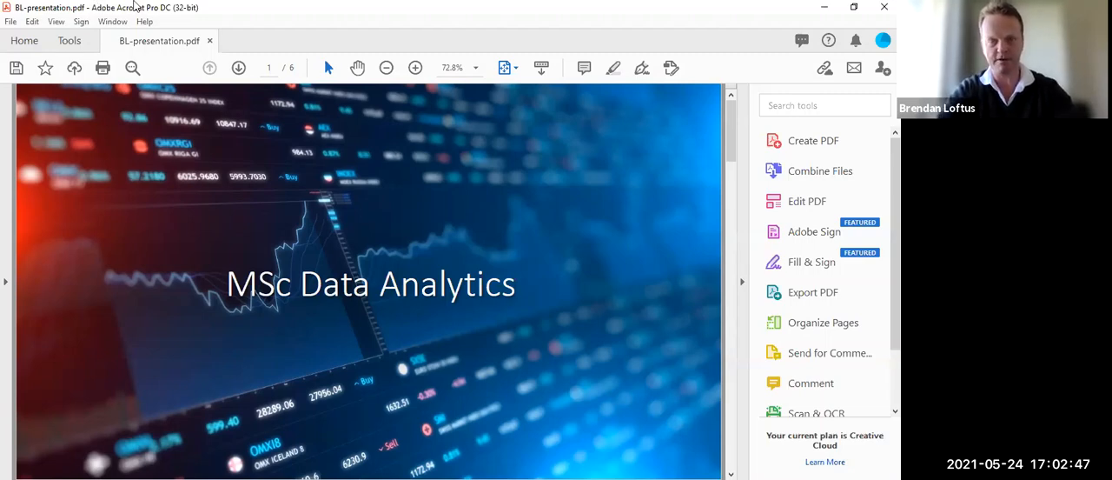
mouse_move(653, 252)
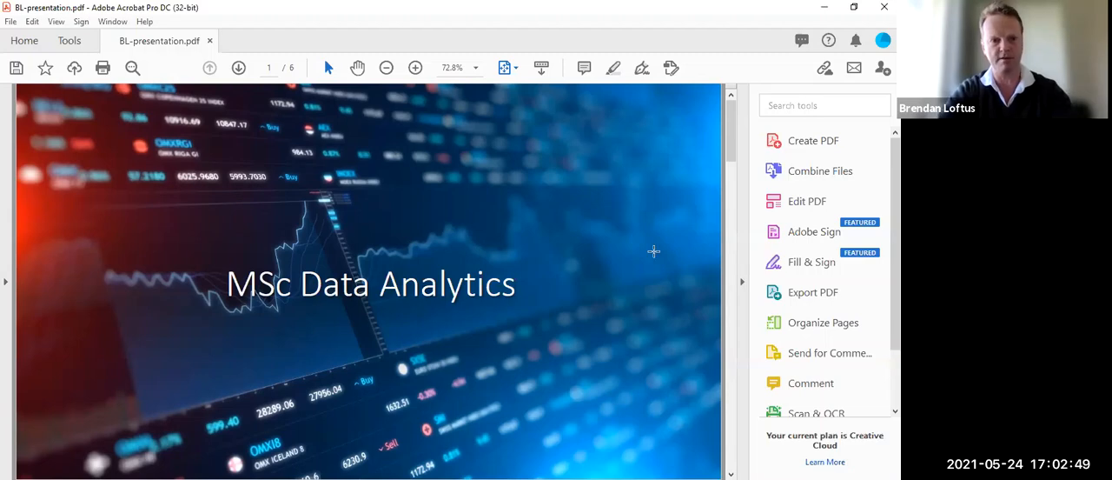
mouse_move(644, 207)
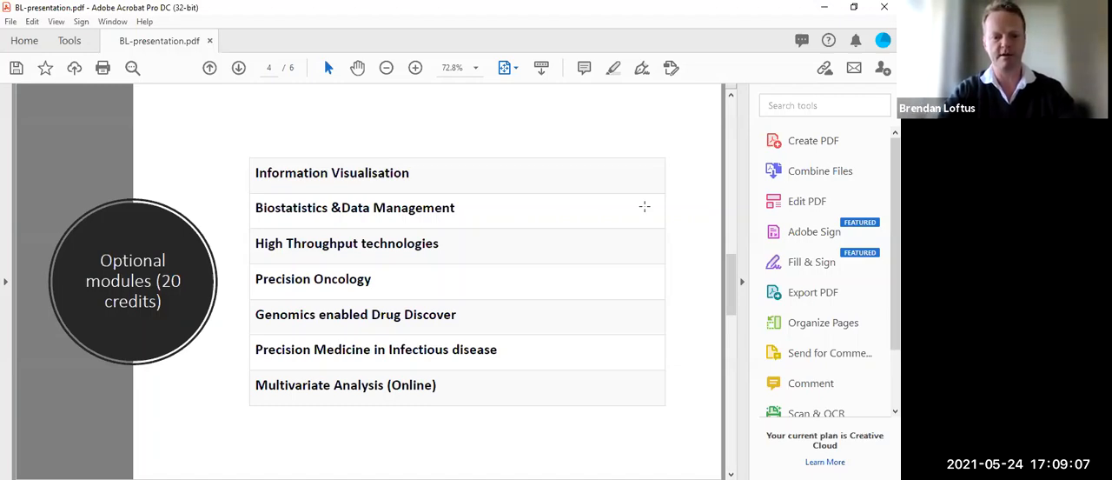
mouse_move(807, 201)
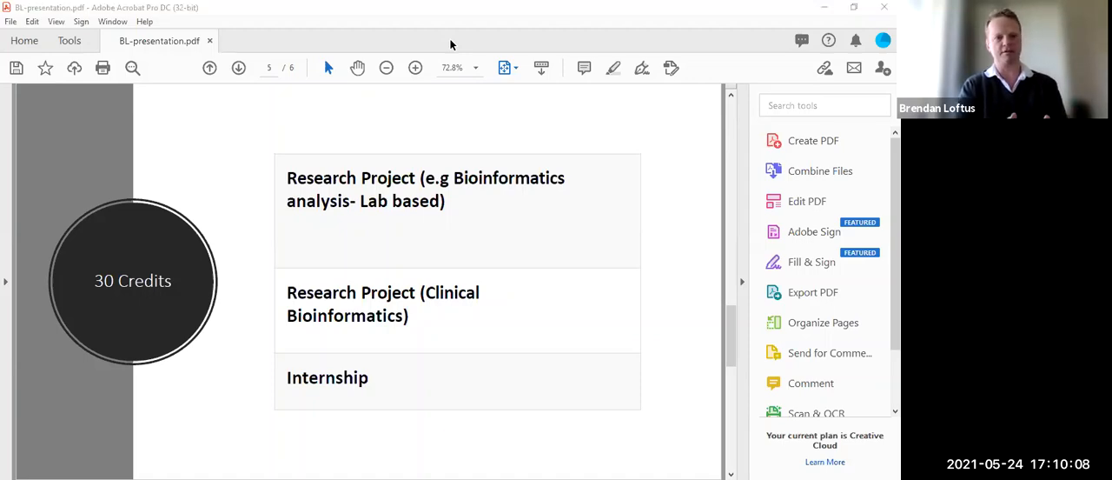
mouse_move(614, 68)
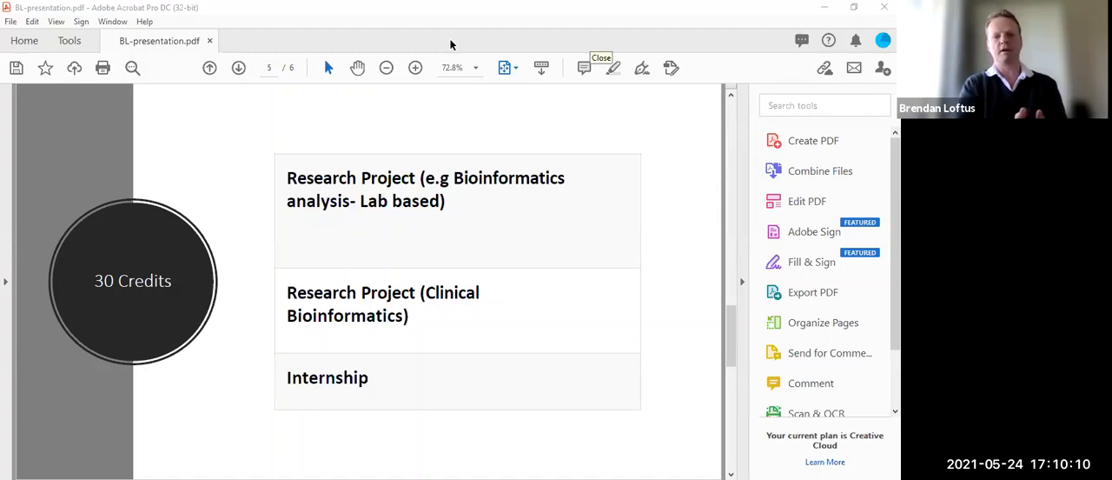